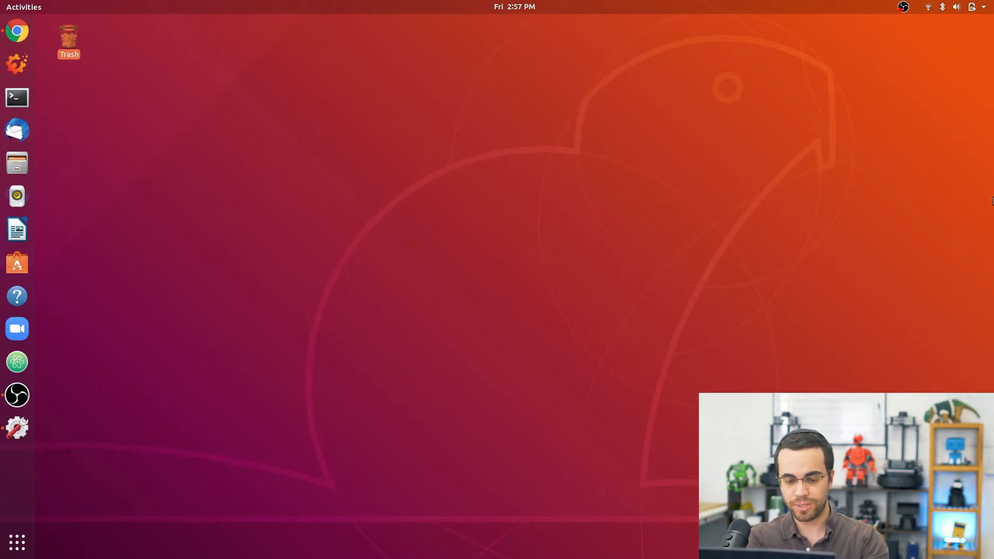
# Step: Launch xsarm_control.launch for the wx250 arm with use_rviz:=true and use_sim:=true
pyautogui.click(17, 97)
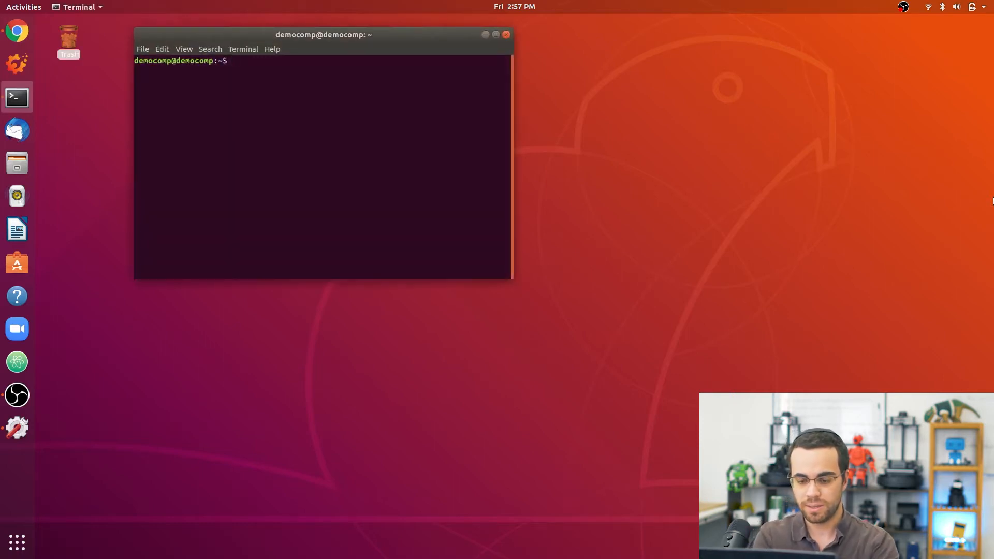
pyautogui.write('roslaunch interbotix')
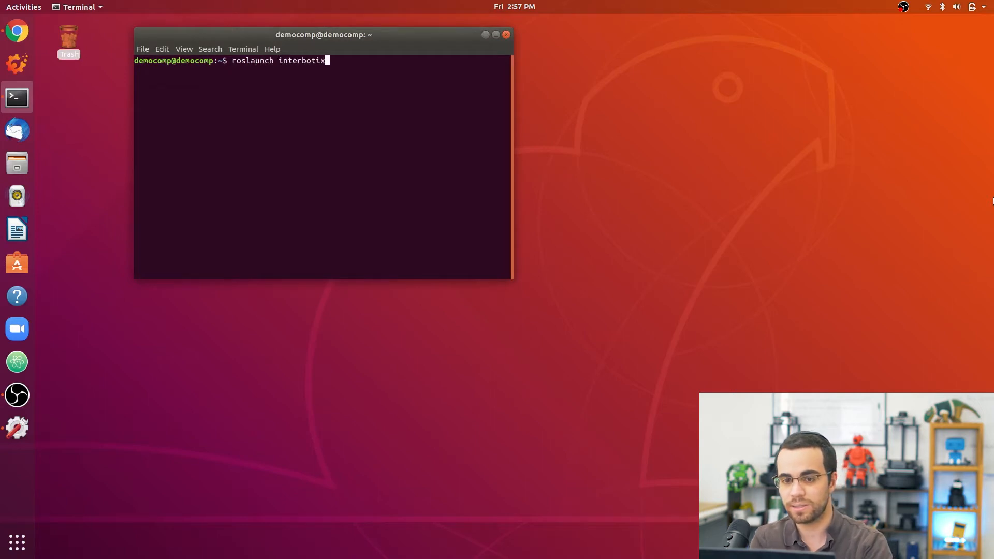
pyautogui.write('_xsarm_')
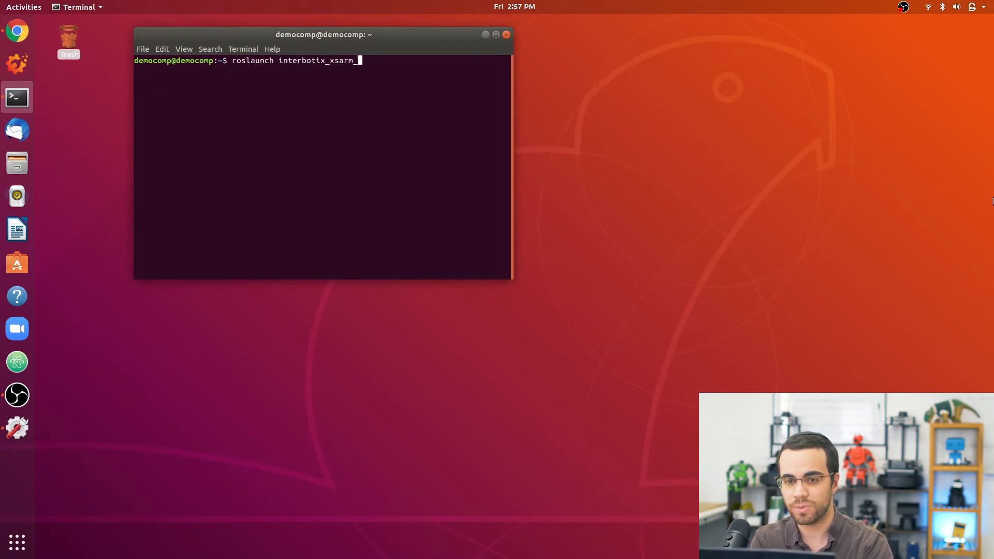
pyautogui.write('_control xsarm_control.launch rob')
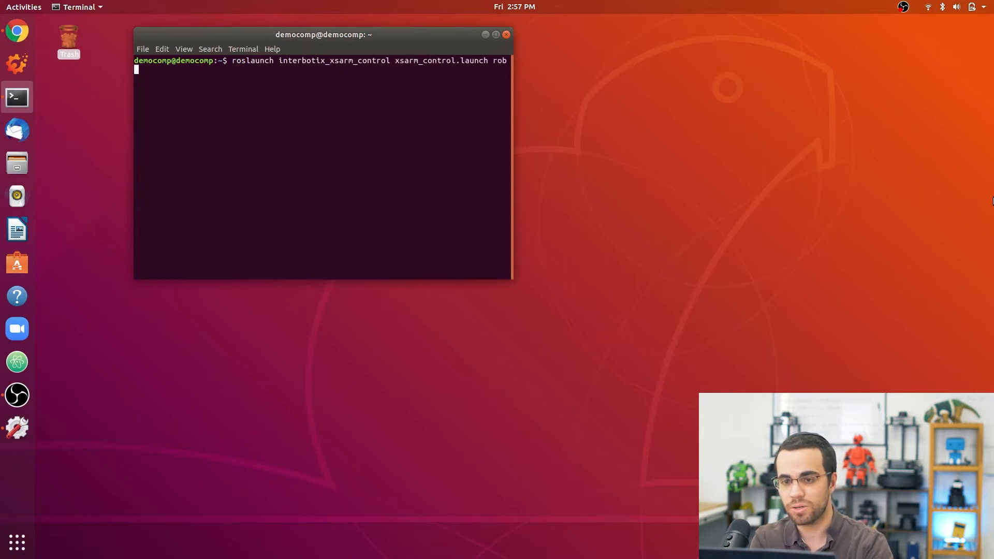
pyautogui.write('ot_model:')
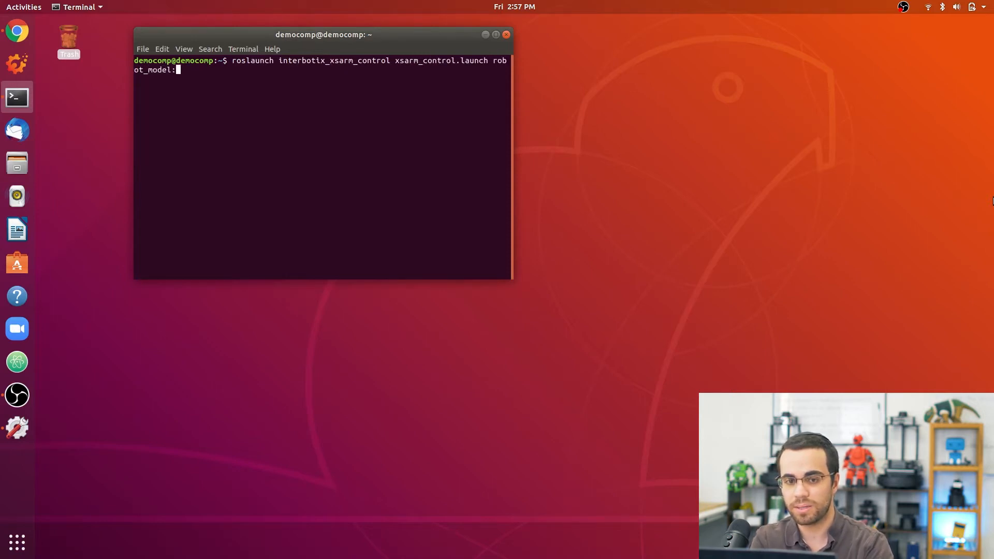
pyautogui.write('wx')
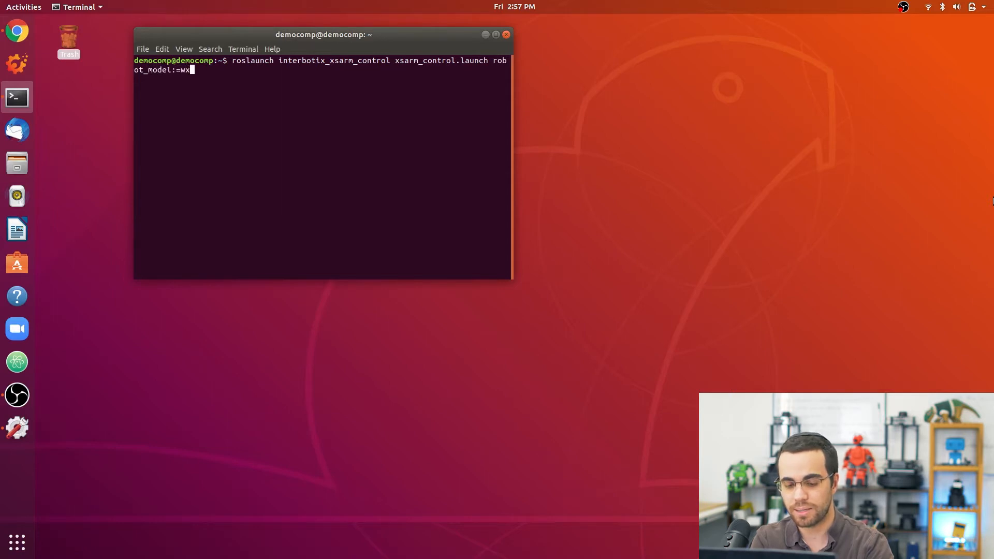
pyautogui.write('250')
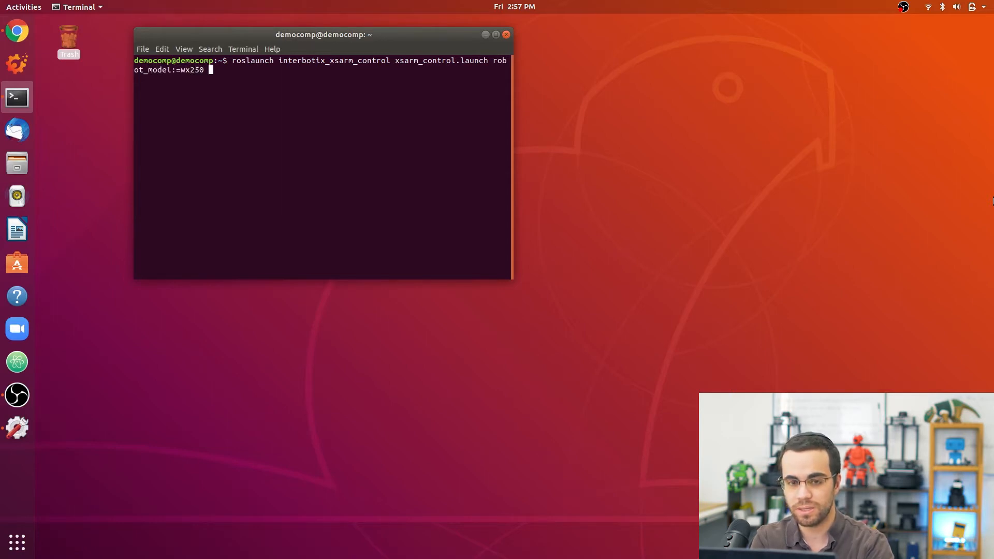
pyautogui.write('use_rv')
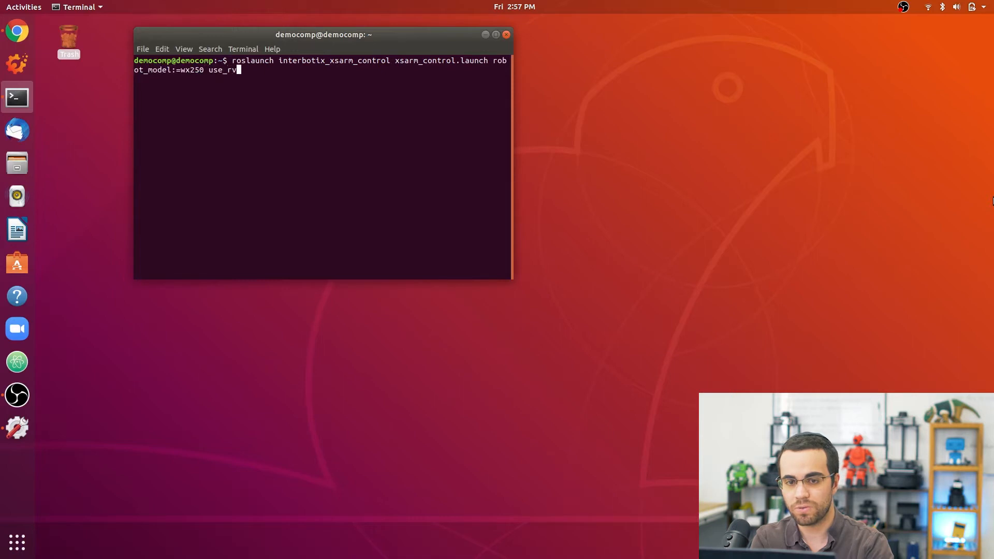
pyautogui.write('iz:=')
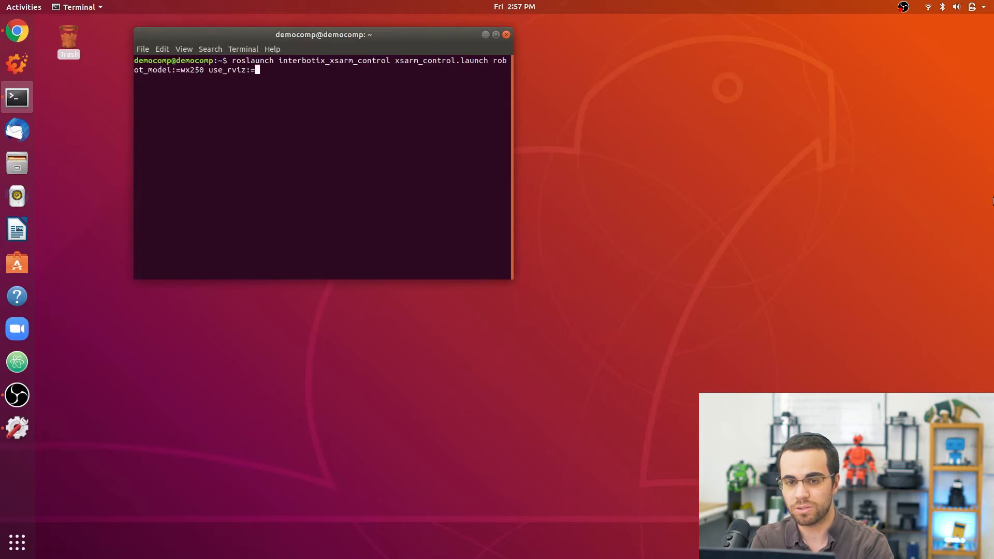
pyautogui.write('true use_')
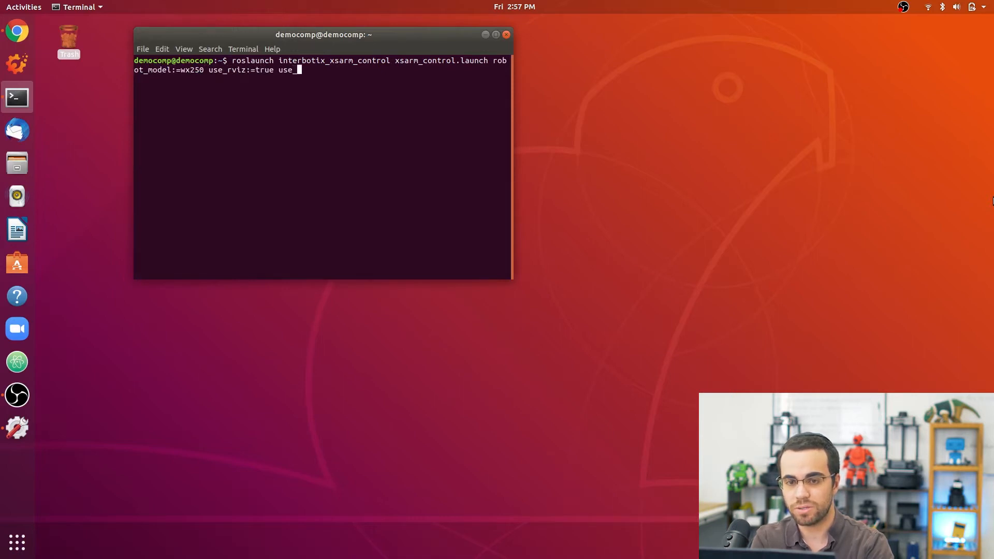
pyautogui.write('sim:=t')
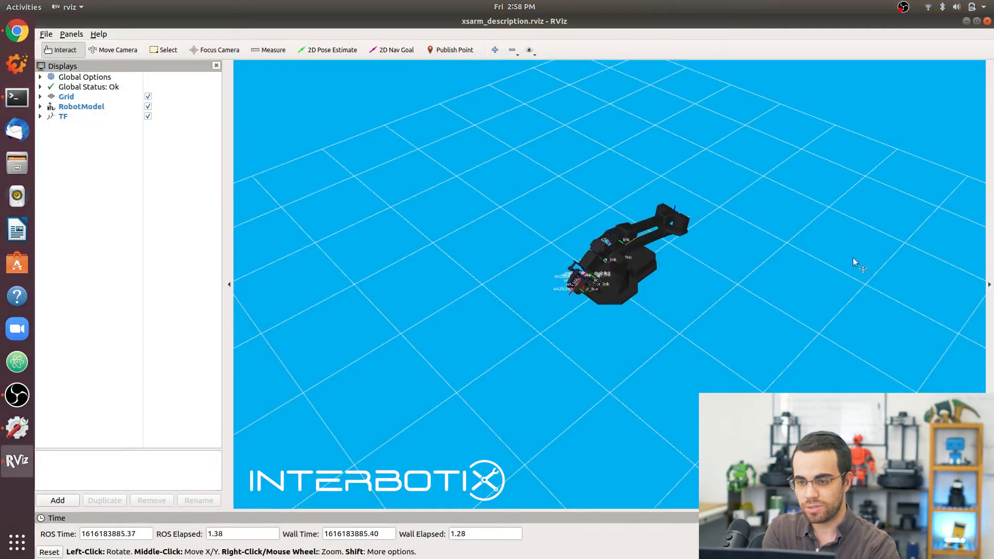
# Step: Orbit the view around the wx250 arm model, then return to Terminal
pyautogui.moveTo(854, 262); pyautogui.dragTo(657, 248)
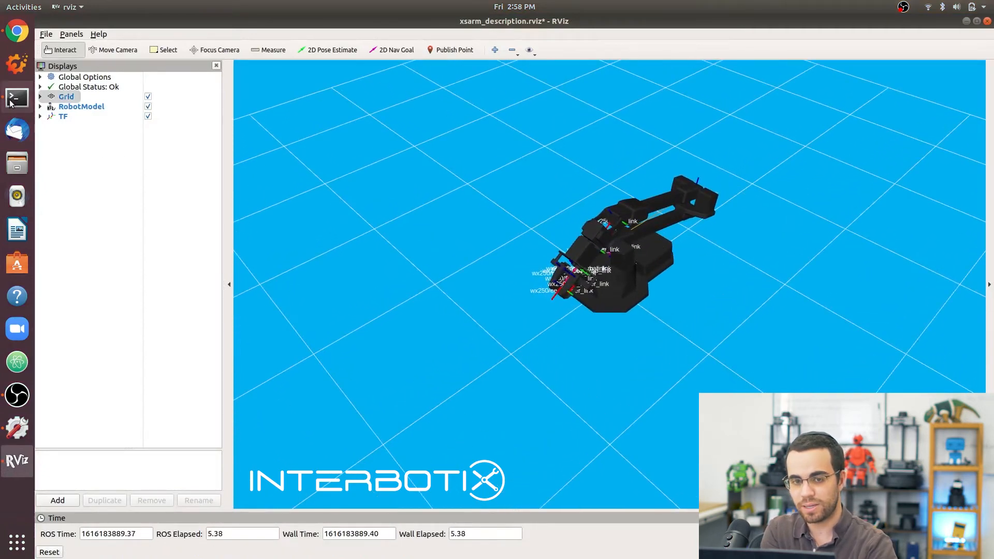
pyautogui.click(16, 97)
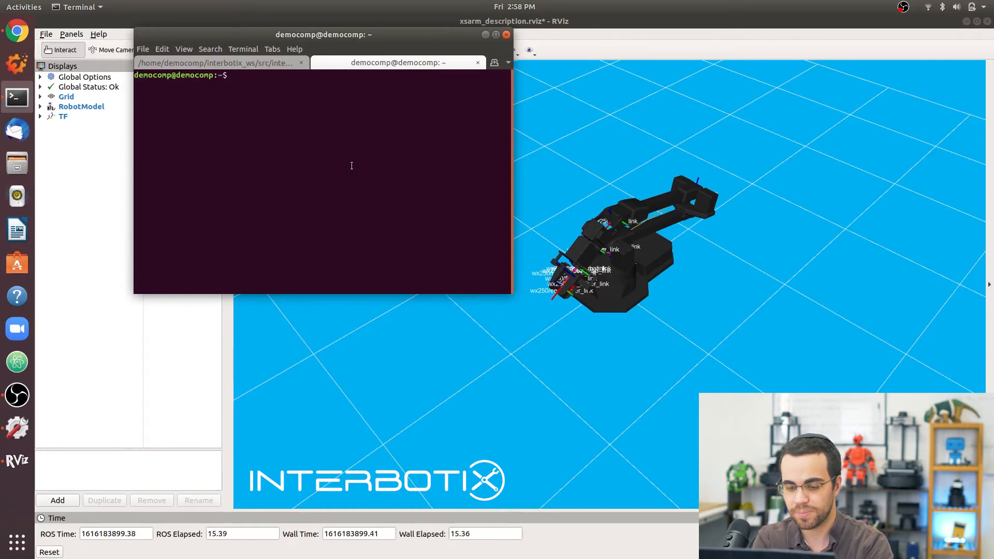
# Step: Move into the xsarm examples/python_demos folder using roscd interbotix_xsarm_control
pyautogui.write('roscd interbotix_xsarm_control/')
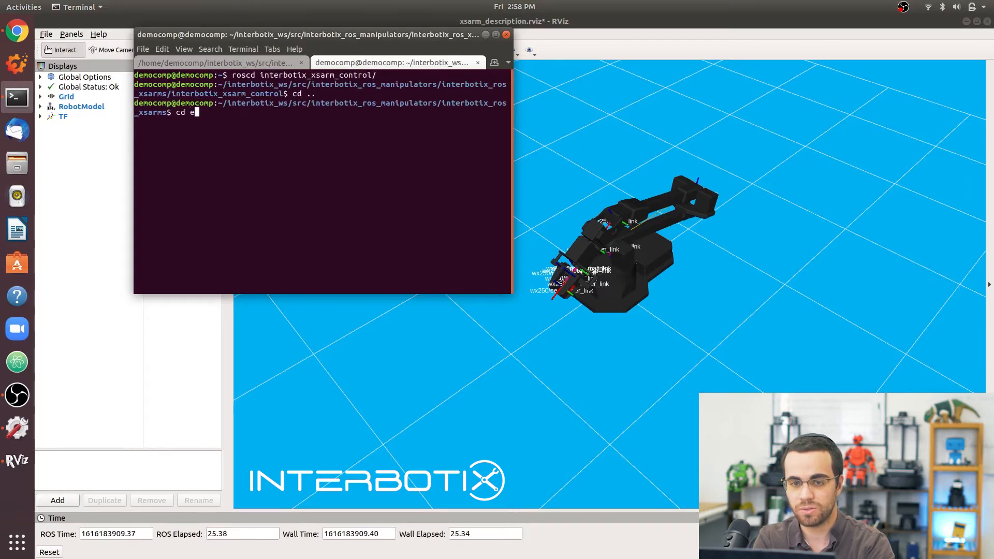
pyautogui.write('examples/python_demos/')
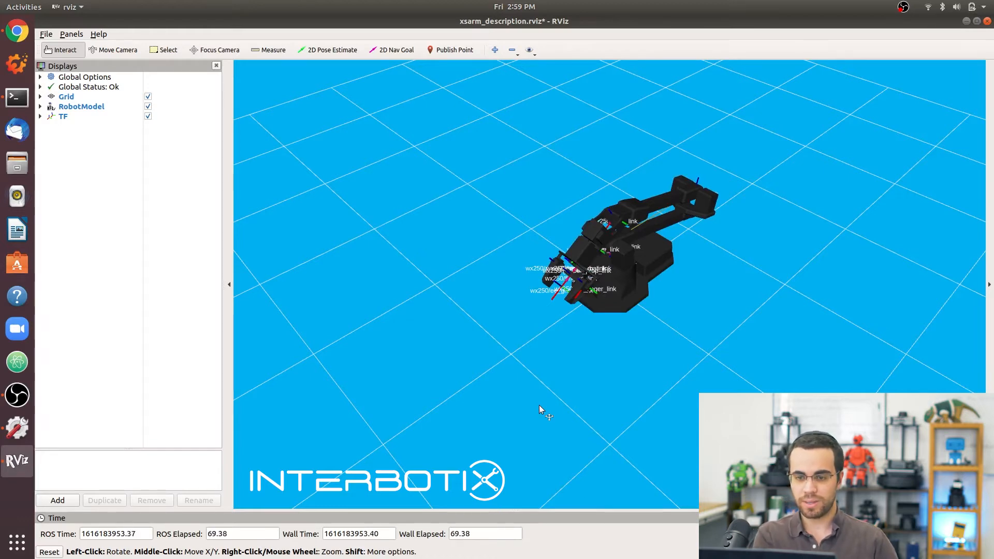
# Step: Stop the wx250 launch in the first tab with Ctrl+C, closing RViz
pyautogui.click(16, 97)
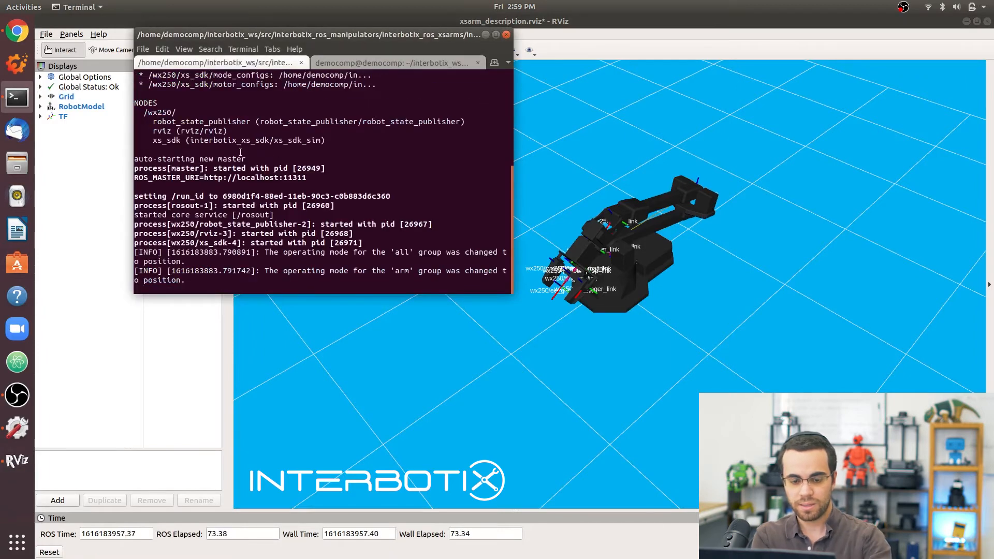
pyautogui.press('ctrl+c')
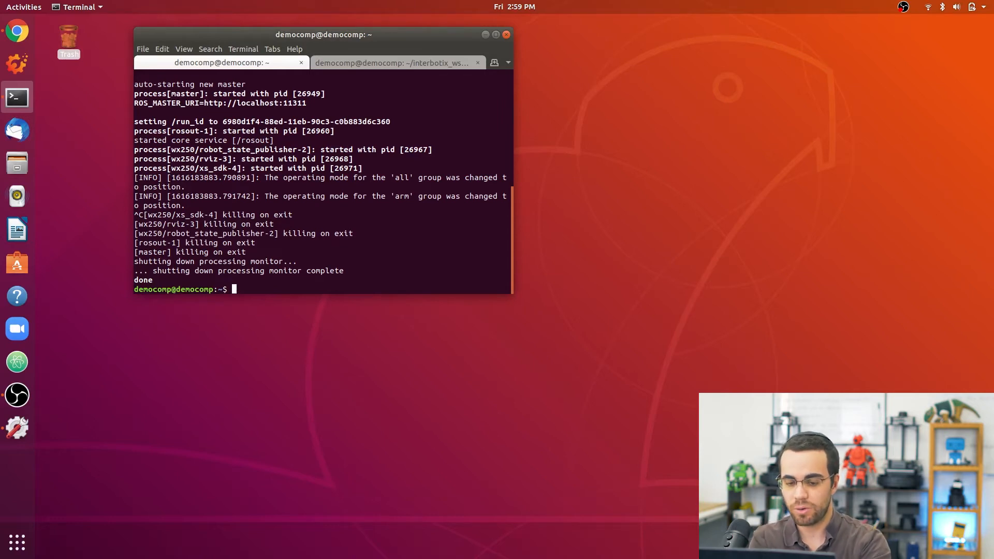
# Step: Start xsarm_joy.launch for the vx300s arm with use_sim:=true
pyautogui.write('riska==')
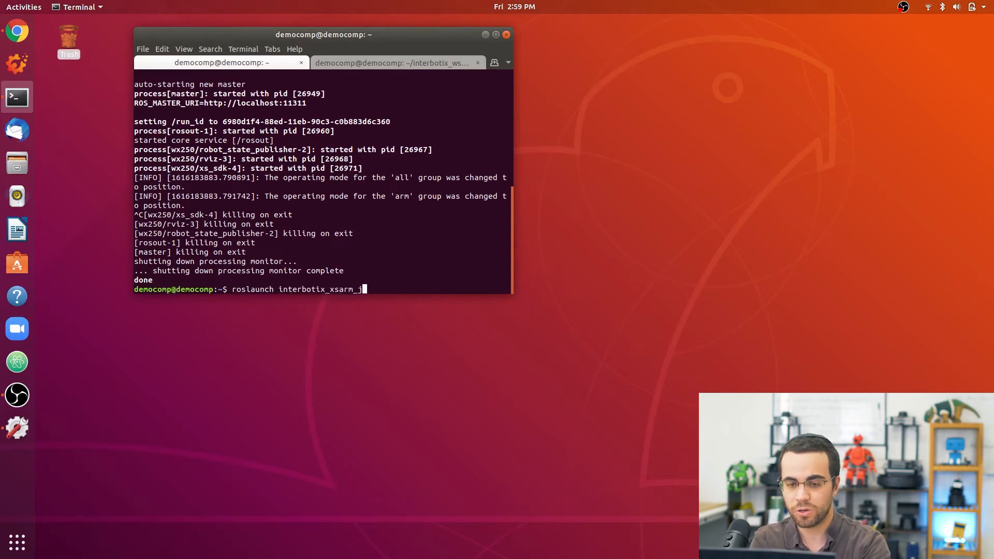
pyautogui.write('oy xsarm_joy.launch robot_model:=vx3')
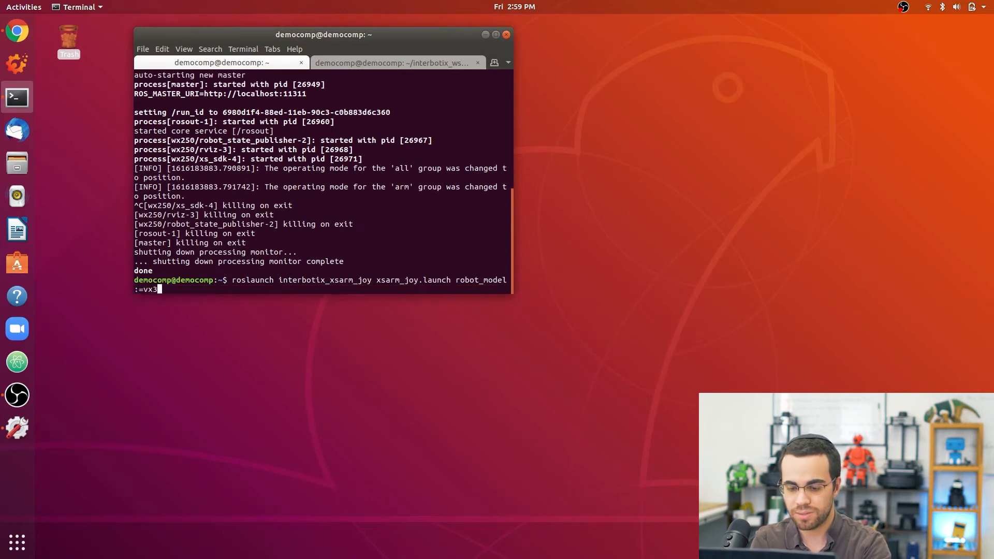
pyautogui.write('00s')
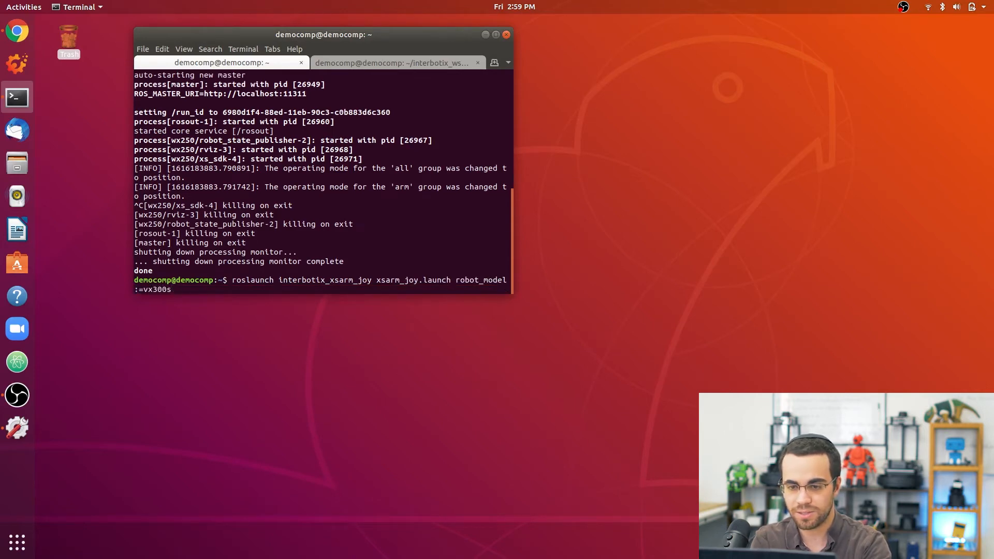
pyautogui.write('use_s')
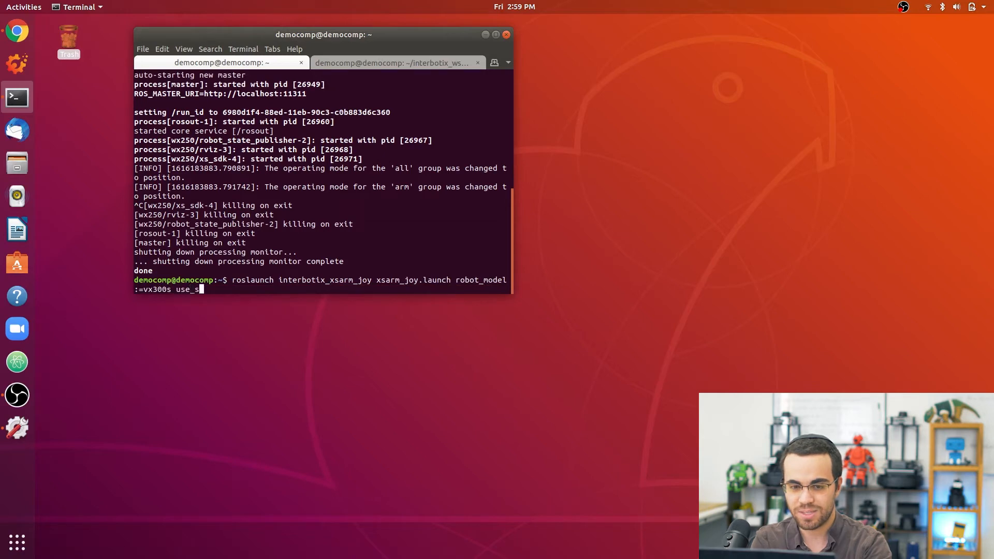
pyautogui.write('im:=true')
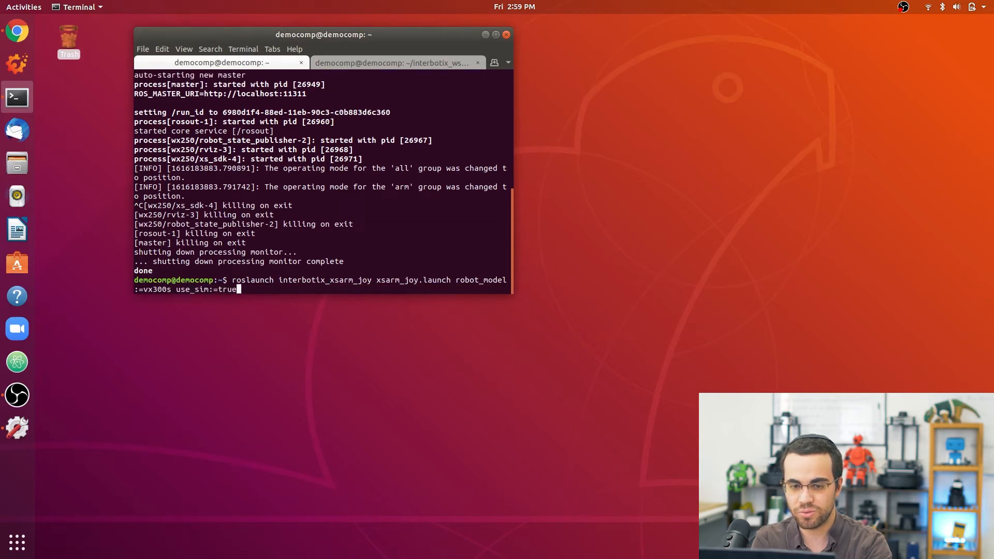
pyautogui.press('Return')
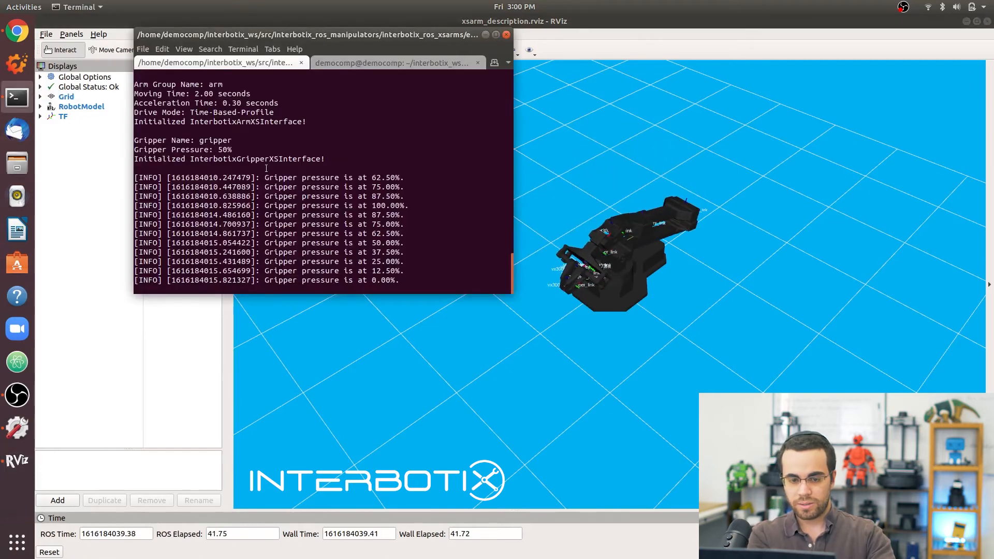
# Step: Shut down the vx300s joystick simulation with Ctrl+C
pyautogui.press('ctrl+c')
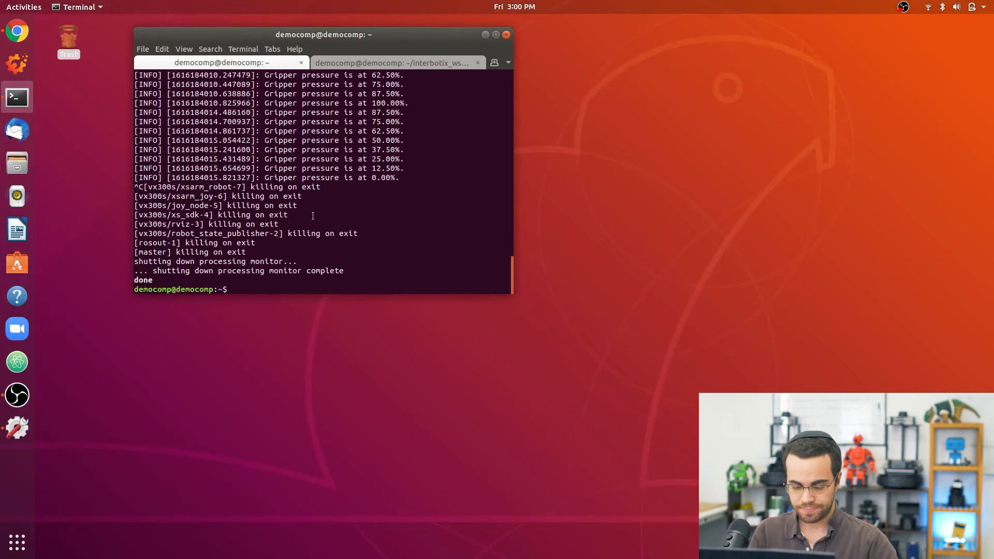
# Step: Start xslocobot_python.launch for locobot_wx200 with use_rviz:=true and use_sim:=true
pyautogui.write('r')
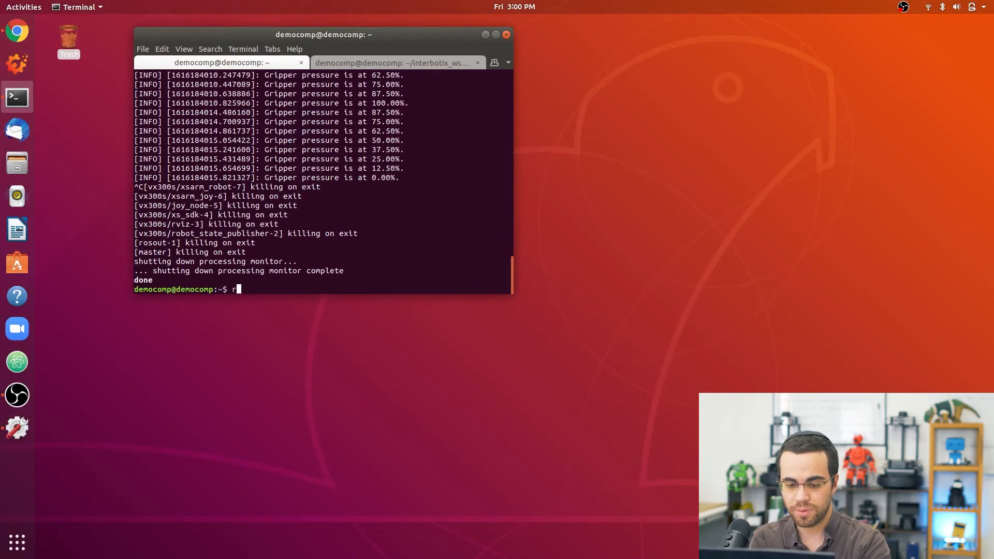
pyautogui.write('oslaunch i')
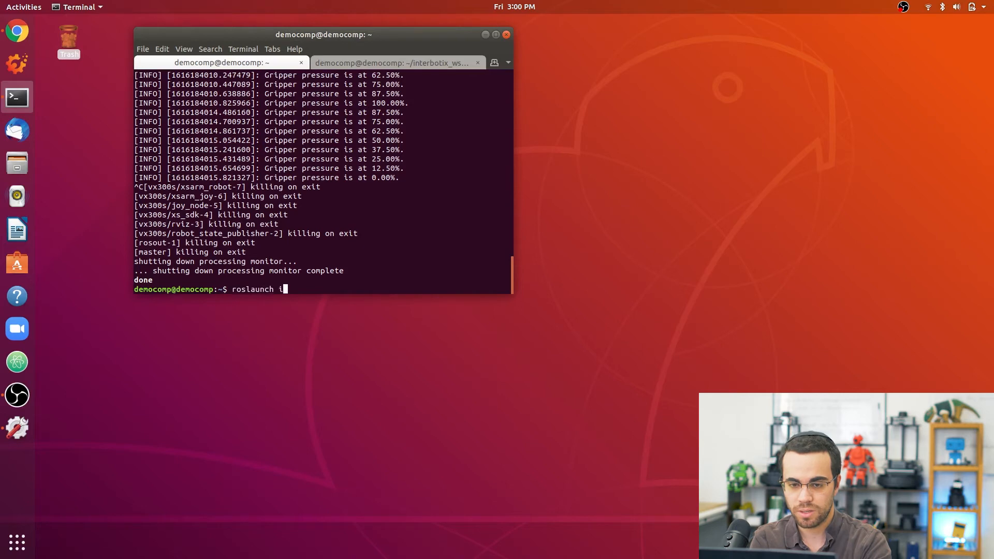
pyautogui.write('nterbotix_xsl')
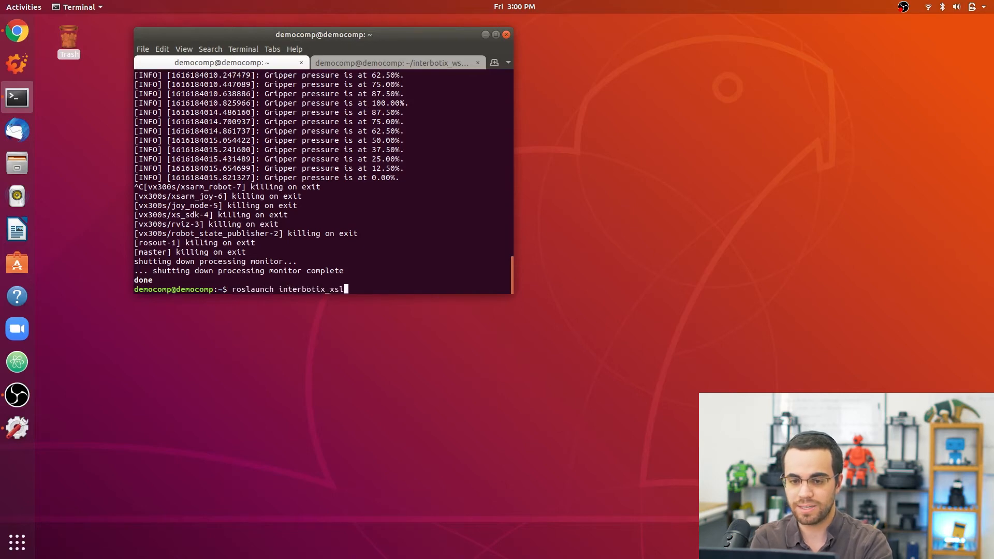
pyautogui.write('ocobot_control')
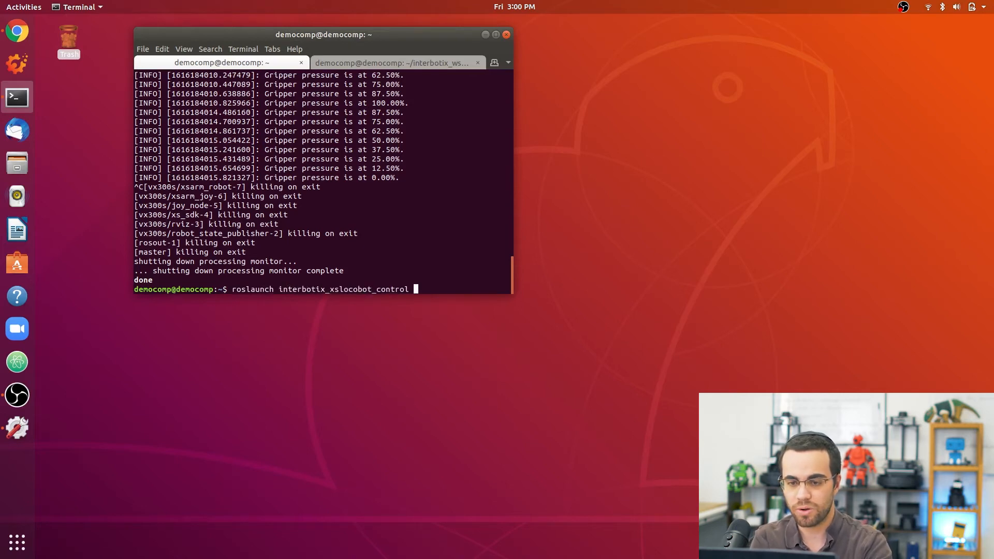
pyautogui.write('xslocobot_python.launch robot')
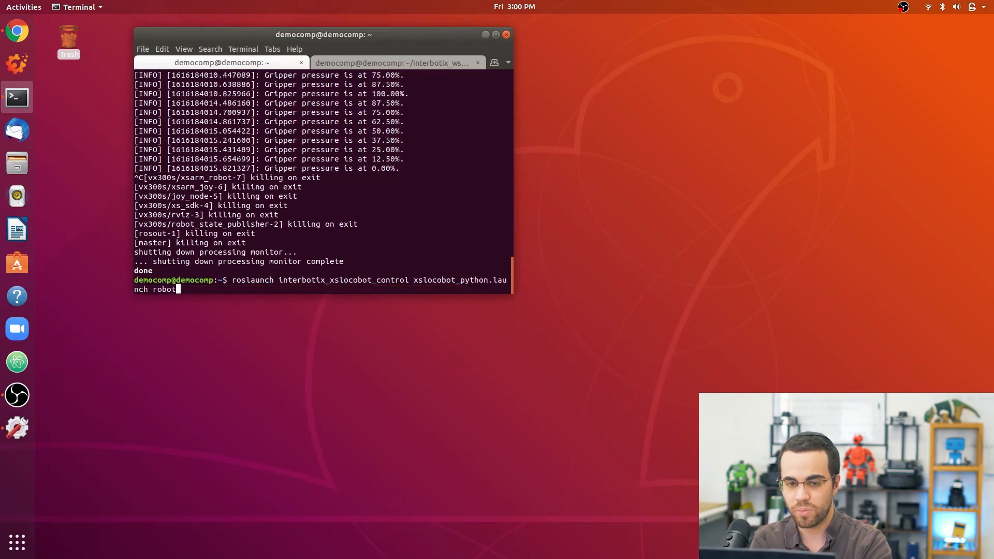
pyautogui.write('_model:')
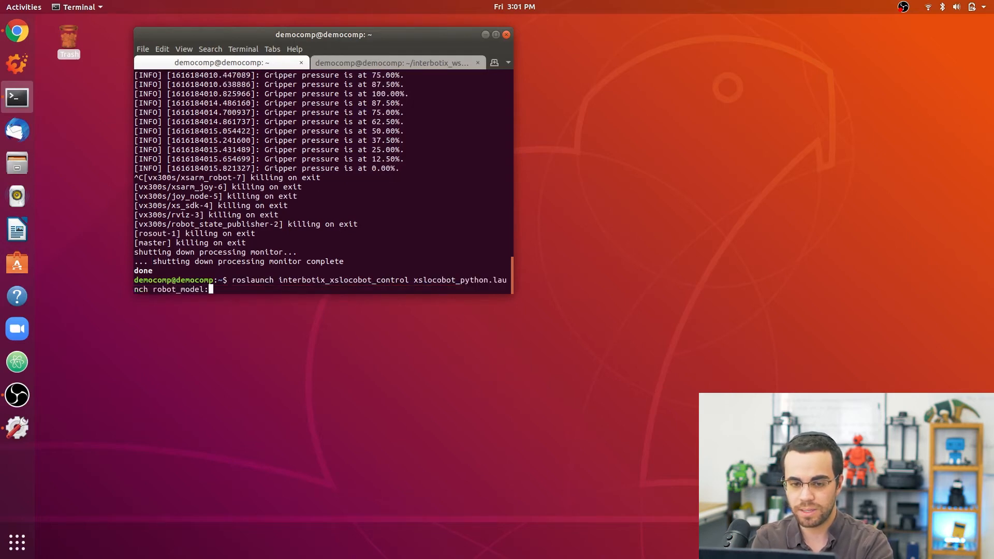
pyautogui.write('locobot')
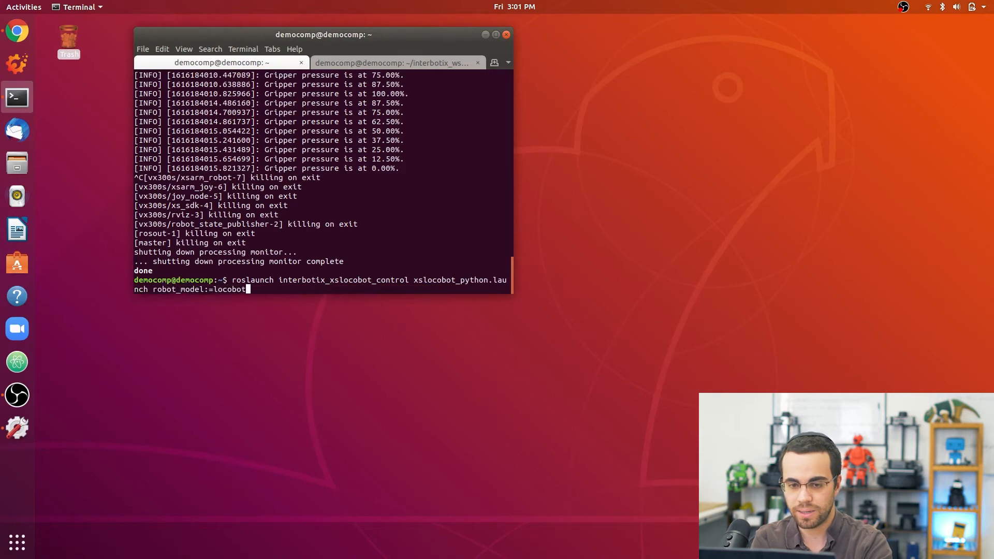
pyautogui.write('_wx20')
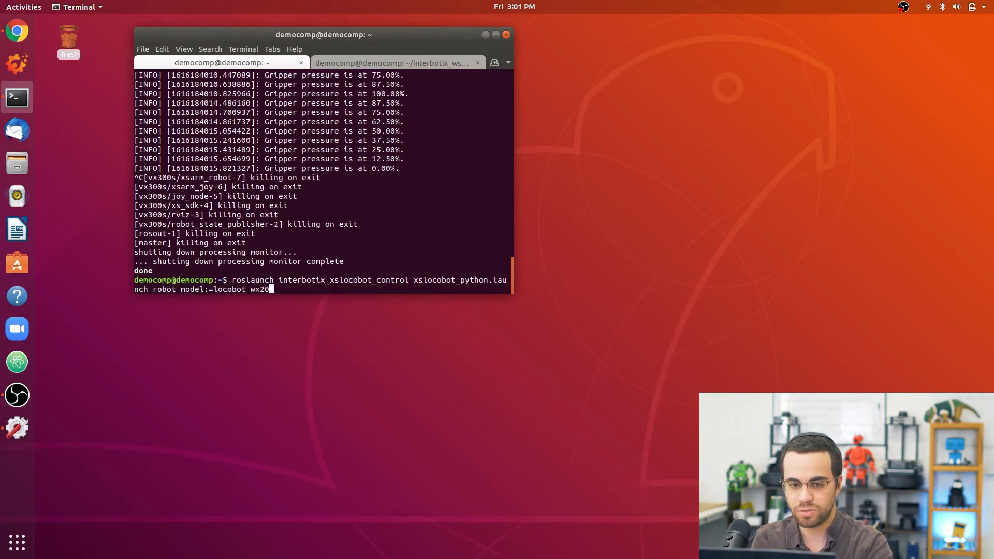
pyautogui.write('use_rv')
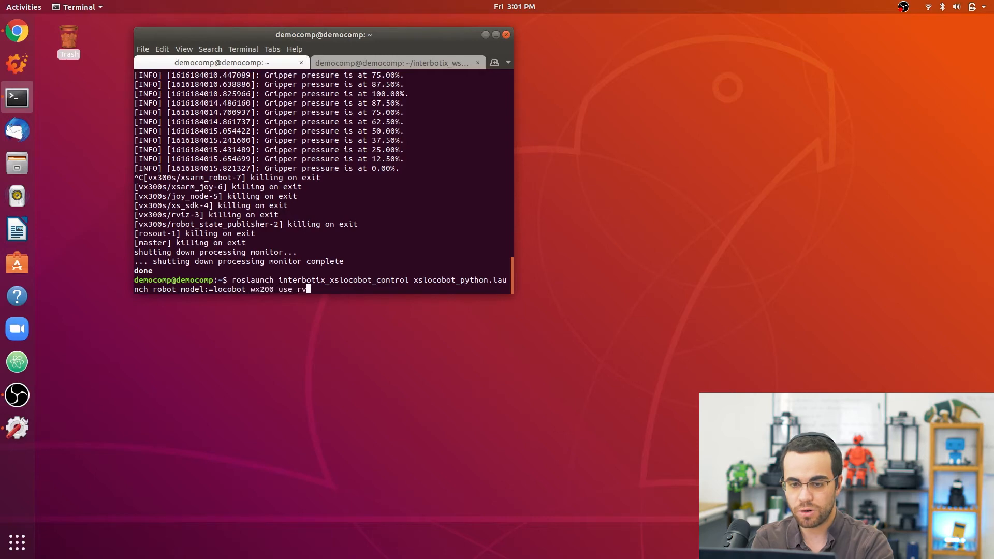
pyautogui.write('iz:=true')
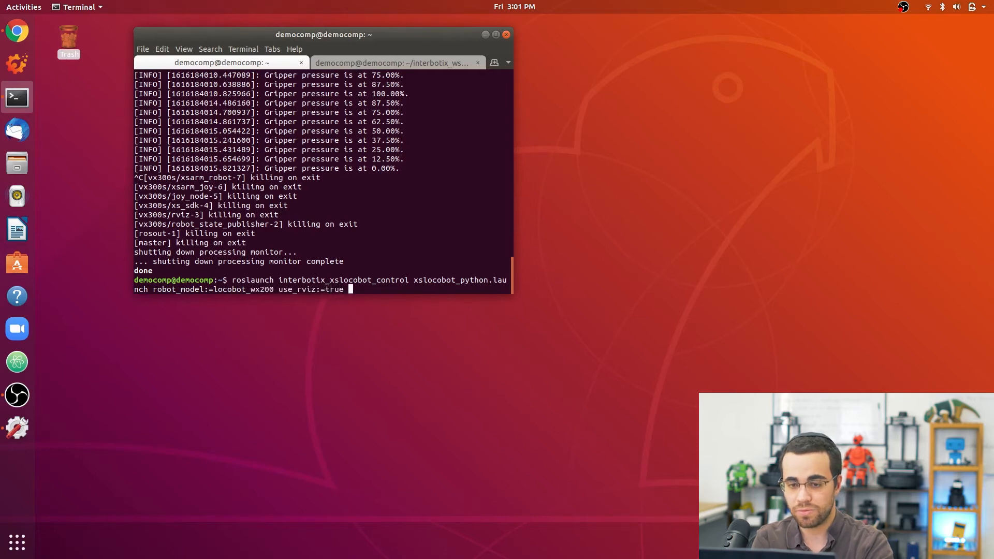
pyautogui.write('use')
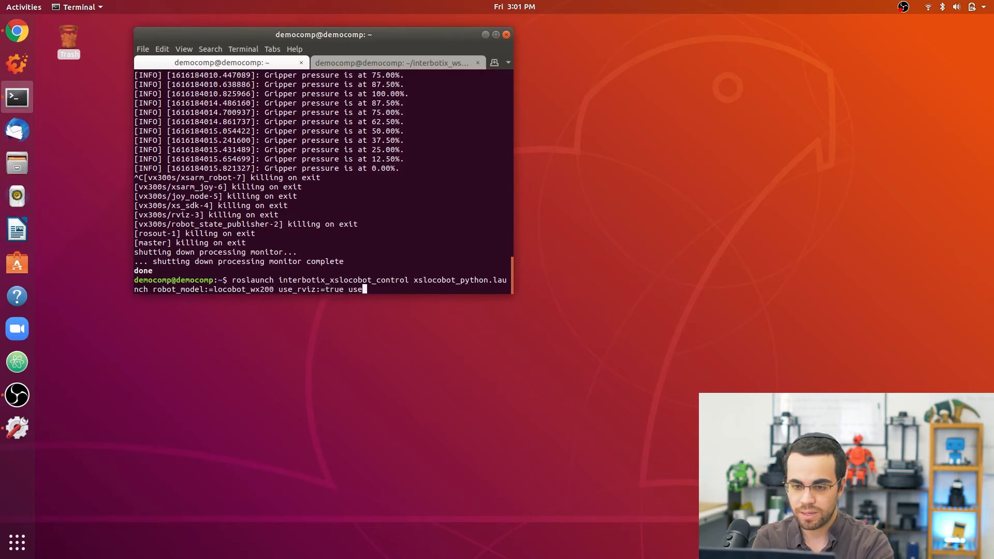
pyautogui.write('sim:=true')
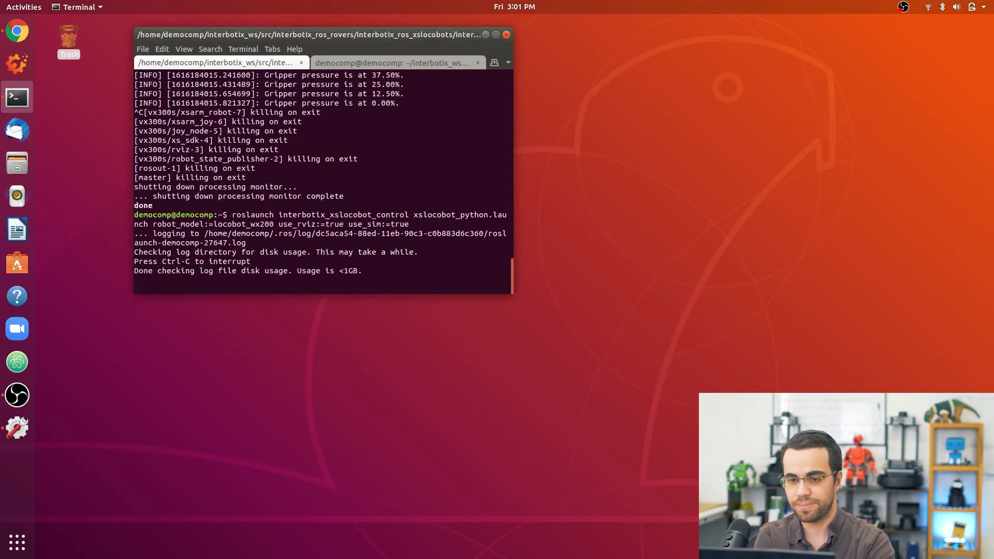
pyautogui.press('Return')
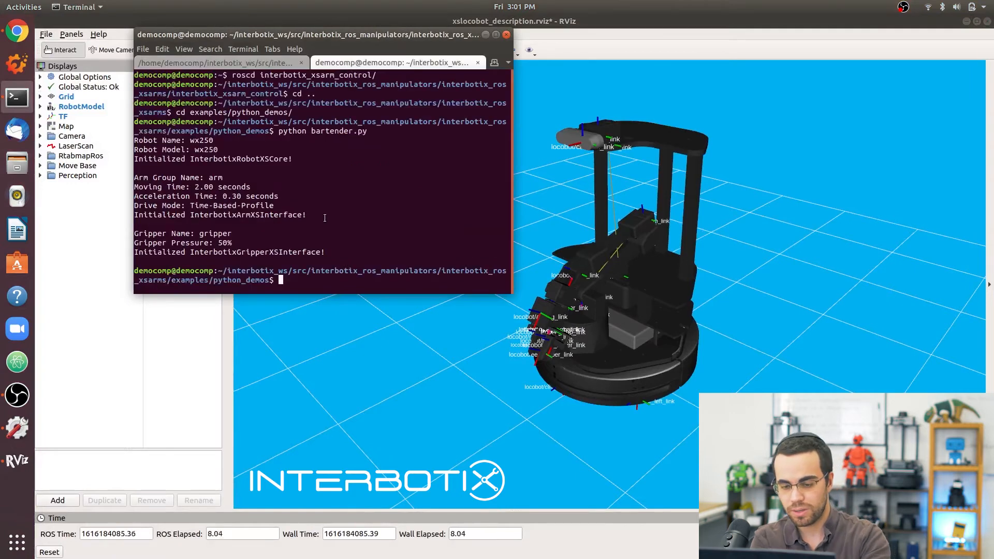
# Step: Change into the interbotix_ros_xslocobots folder via roscd interbotix_xslocobot_control and cd .
pyautogui.write('roscd interbotix_xslocobot_control/')
pyautogui.write('cd examples/p')
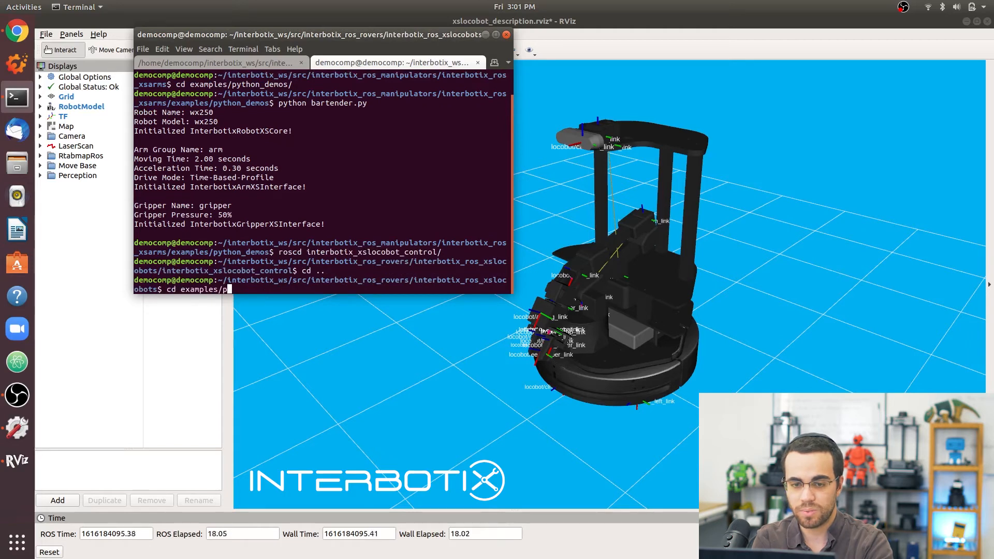
# Step: List python_demos and run python bartender.py, retyping it after the ValueError
pyautogui.write('l')
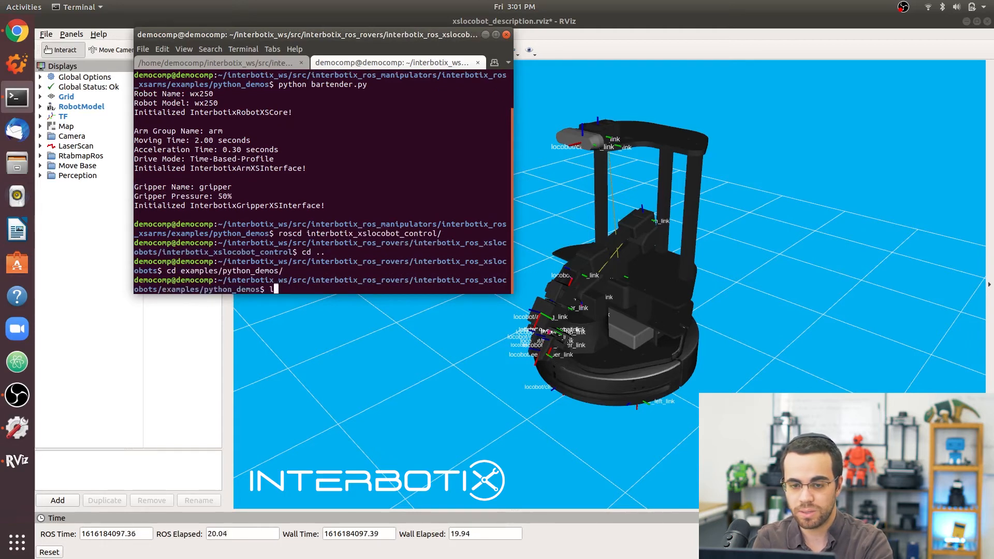
pyautogui.write('python')
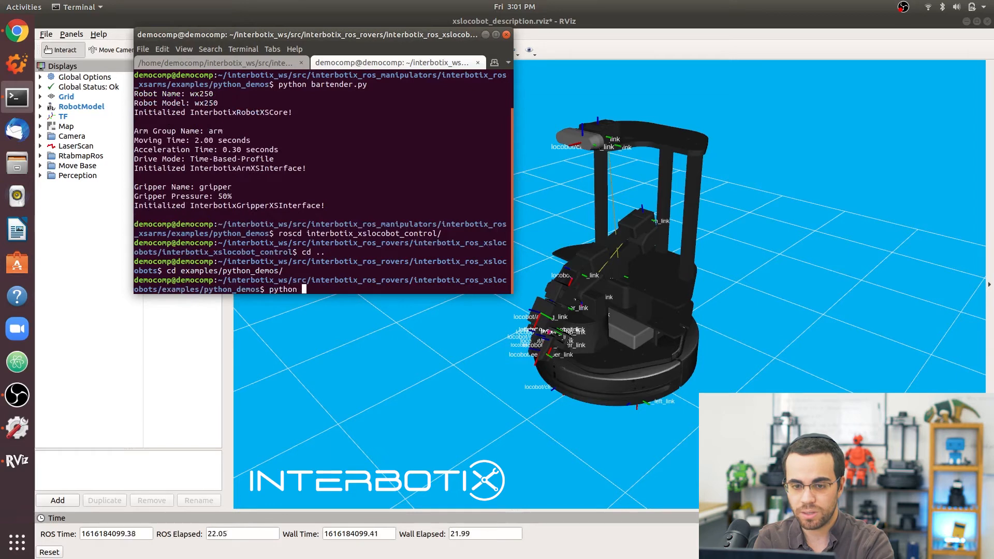
pyautogui.write('bartender.py')
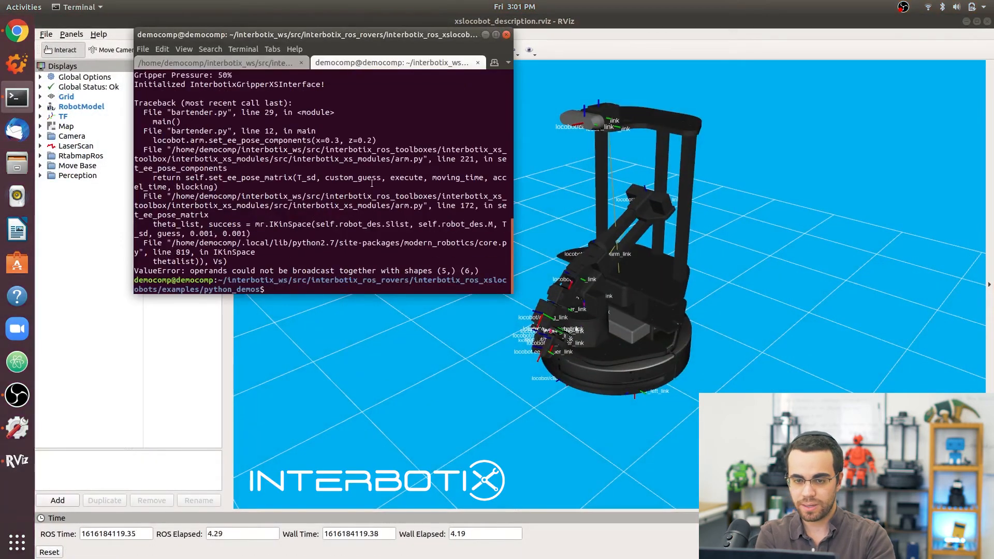
pyautogui.write('python bartender.py')
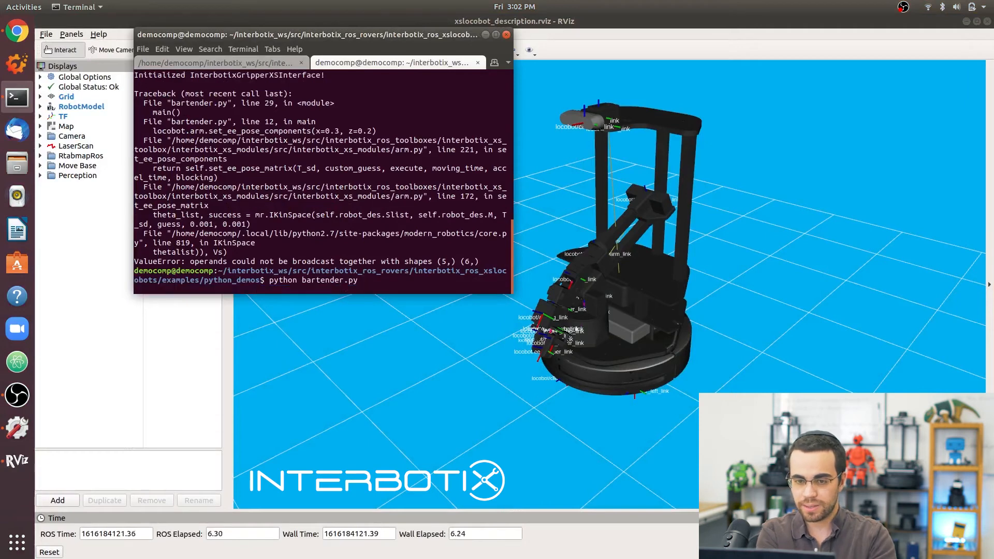